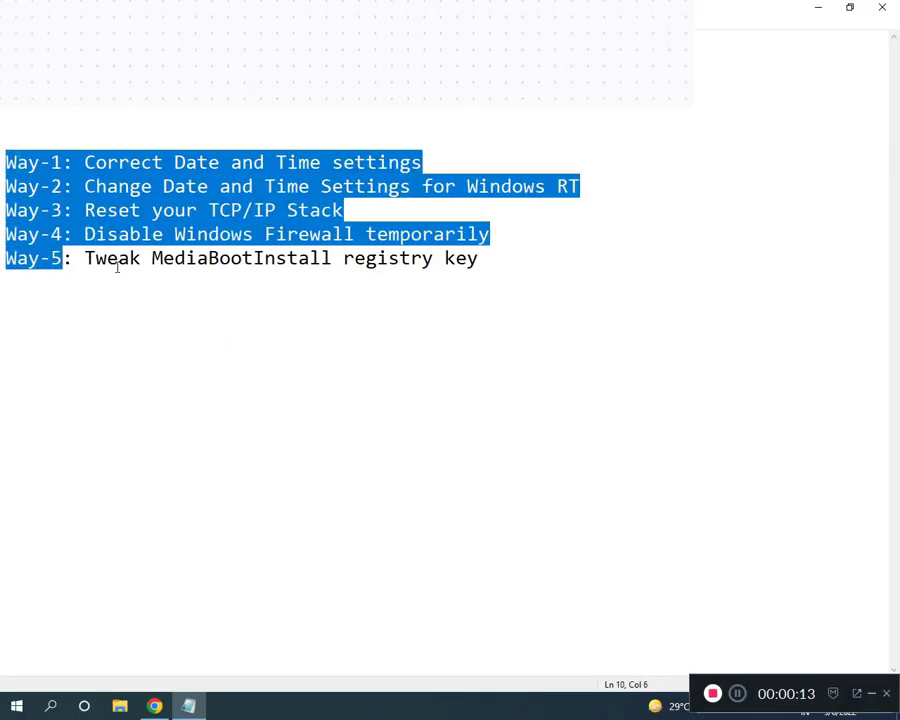
Step: Deselect the Notepad list and search Start for Control Panel with 'CON'
left_click(104, 186)
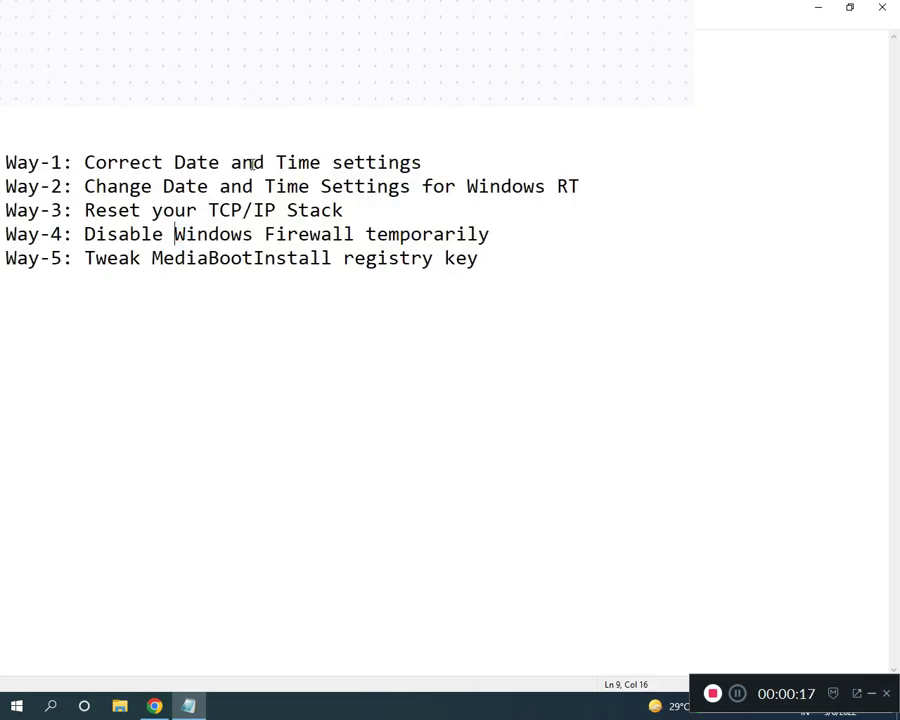
mouse_move(470, 128)
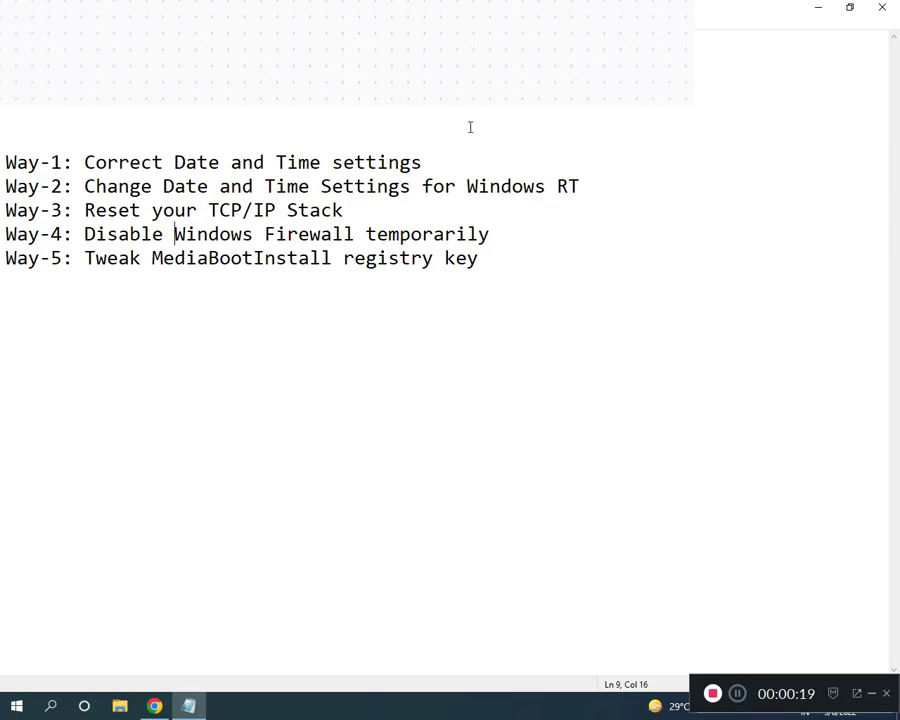
left_click(15, 701)
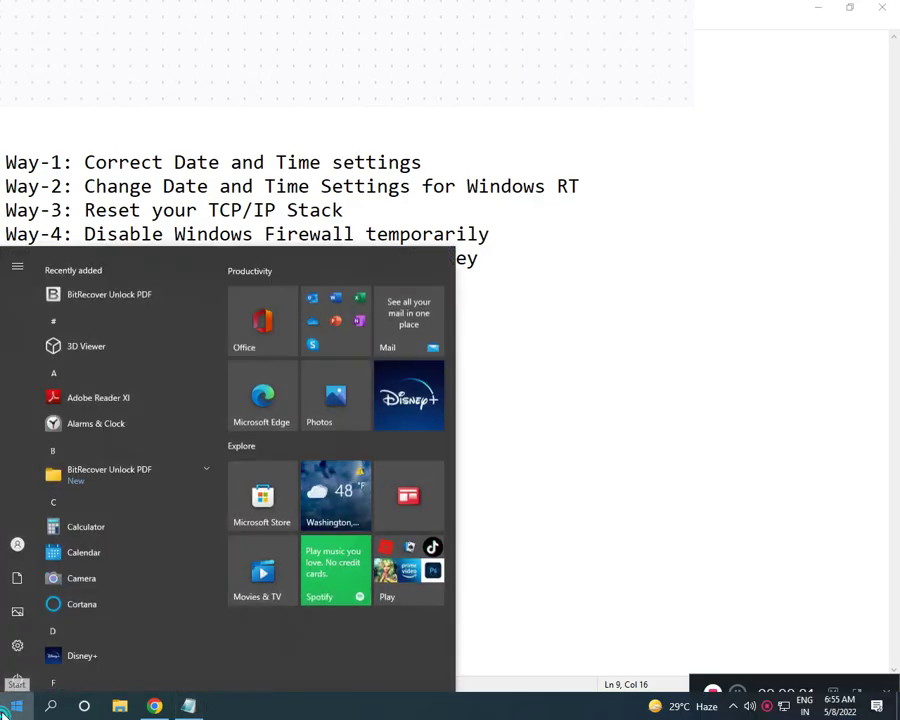
type("CONT")
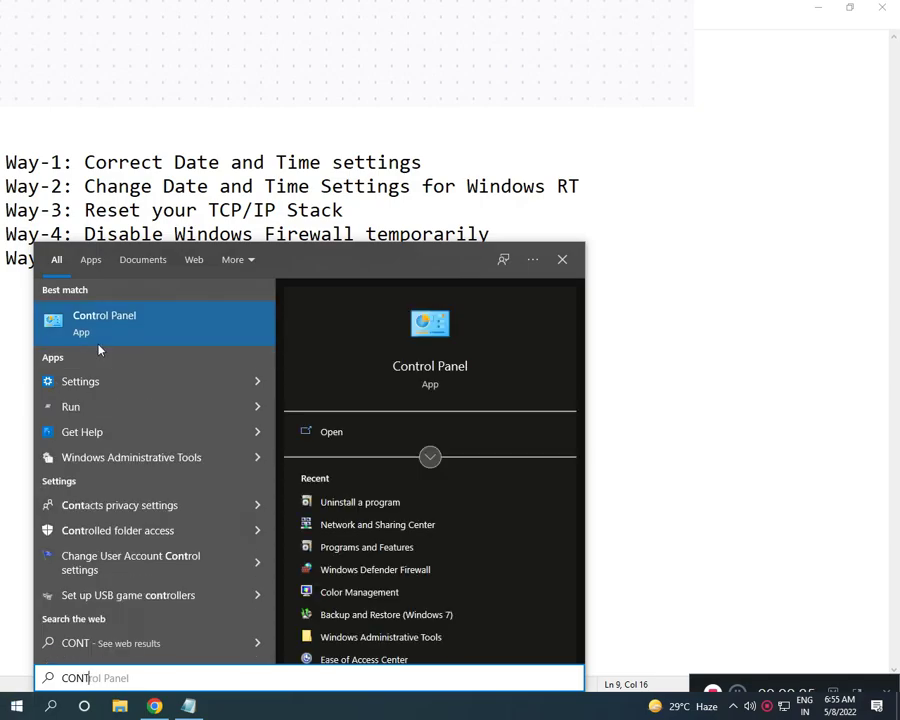
Step: Set the time zone to UTC+05:30 Chennai, Kolkata, Mumbai, New Delhi in Date and Time
left_click(104, 322)
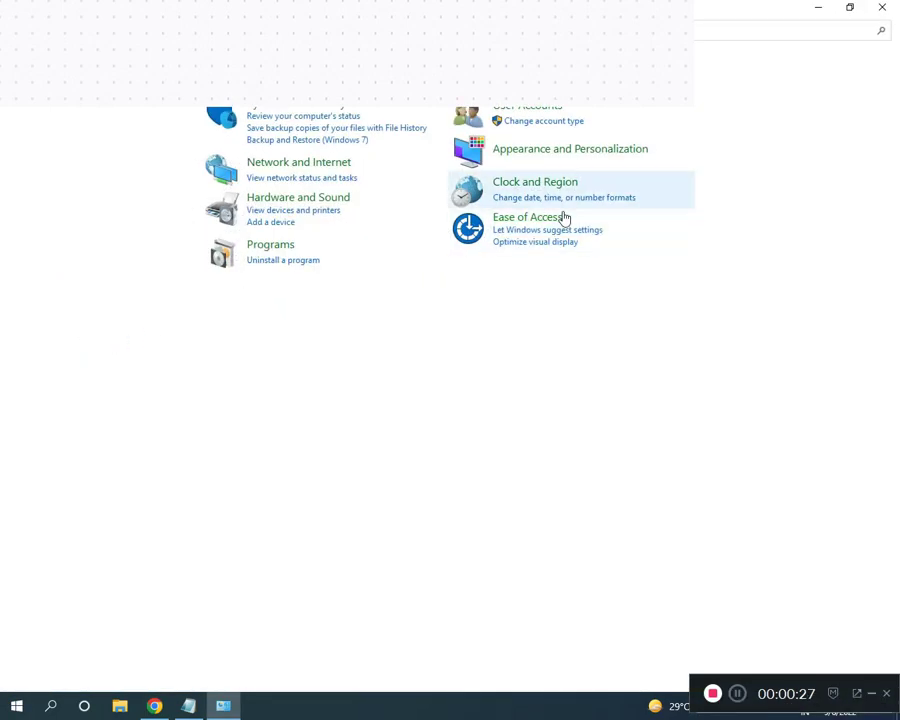
mouse_move(552, 188)
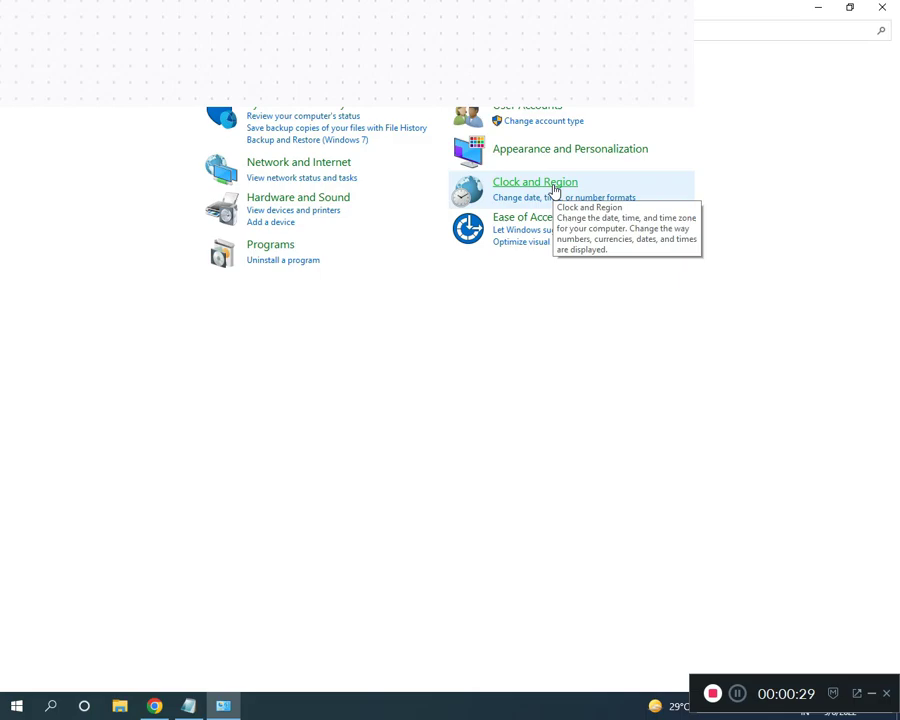
left_click(535, 181)
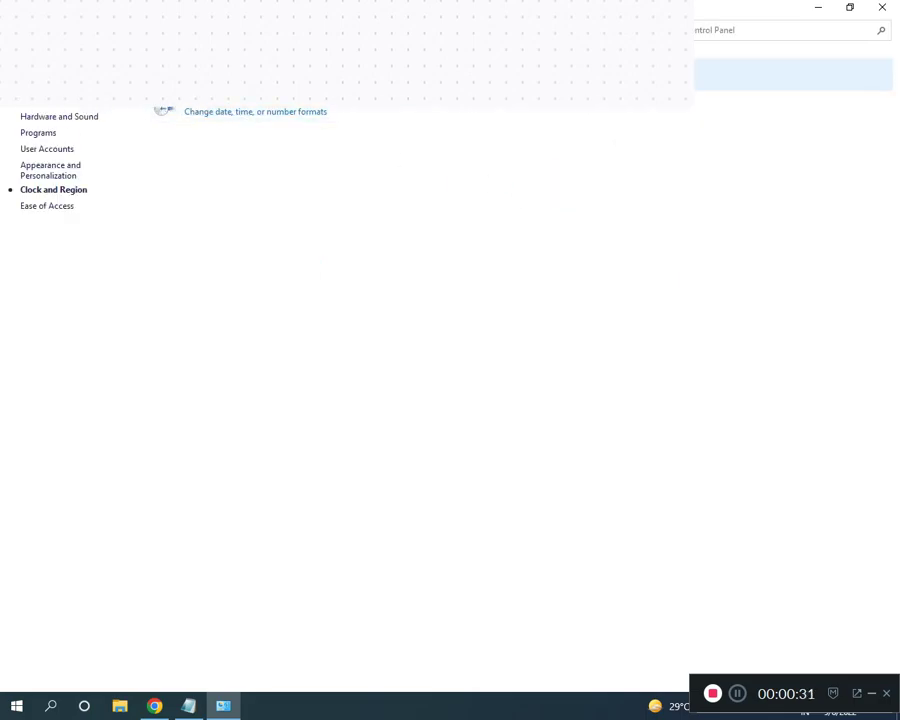
left_click(258, 112)
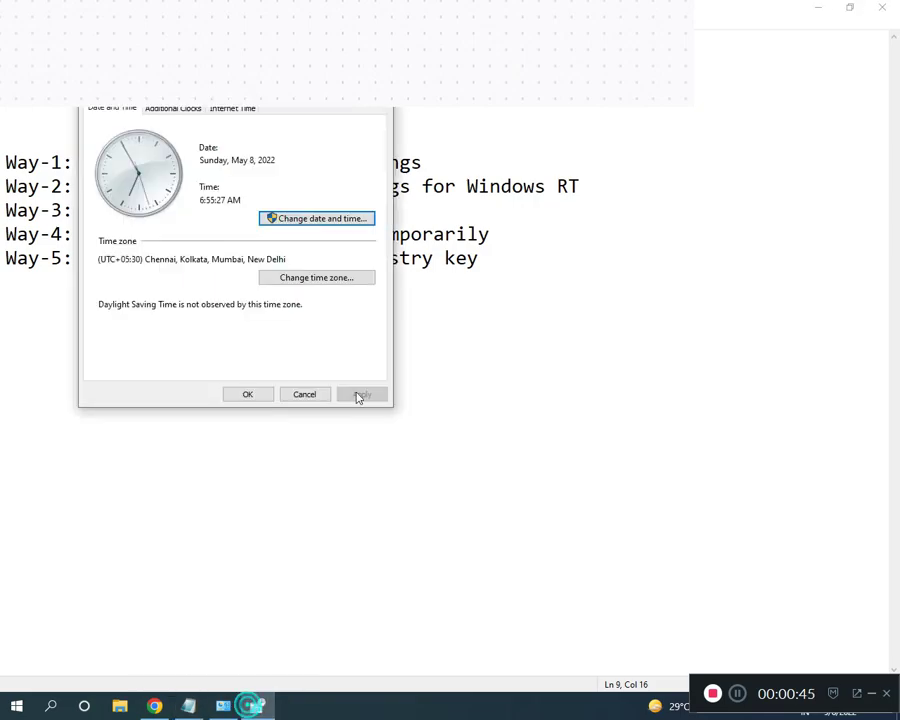
left_click(316, 277)
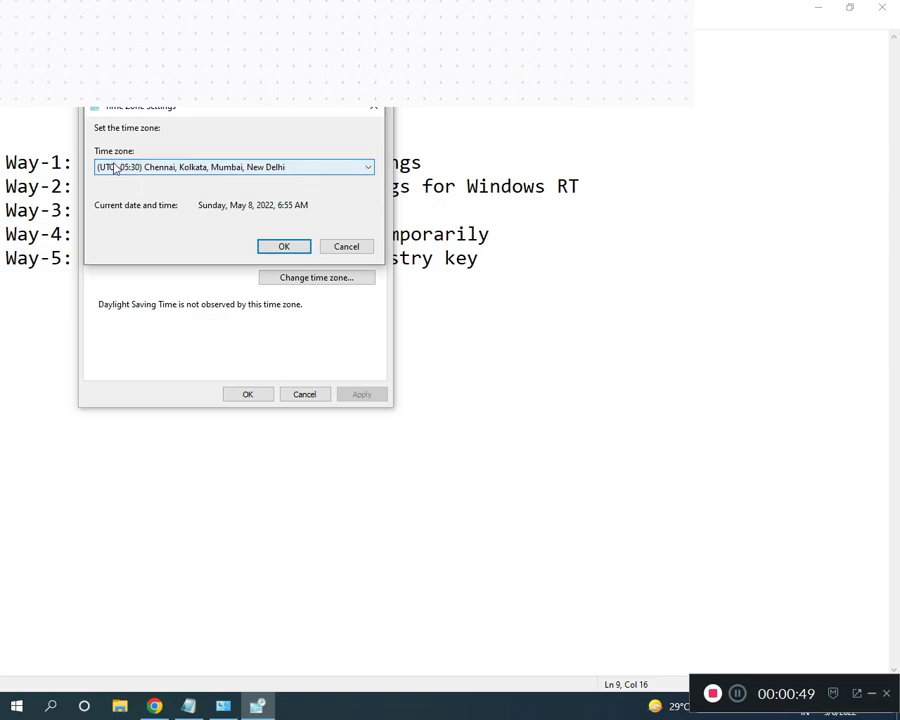
left_click(365, 167)
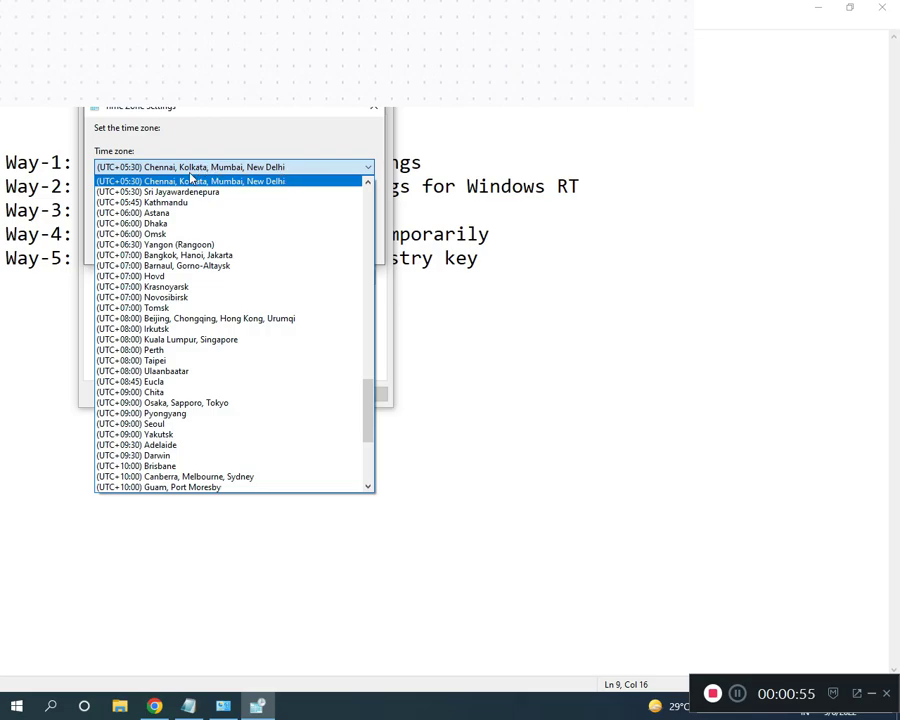
left_click(190, 180)
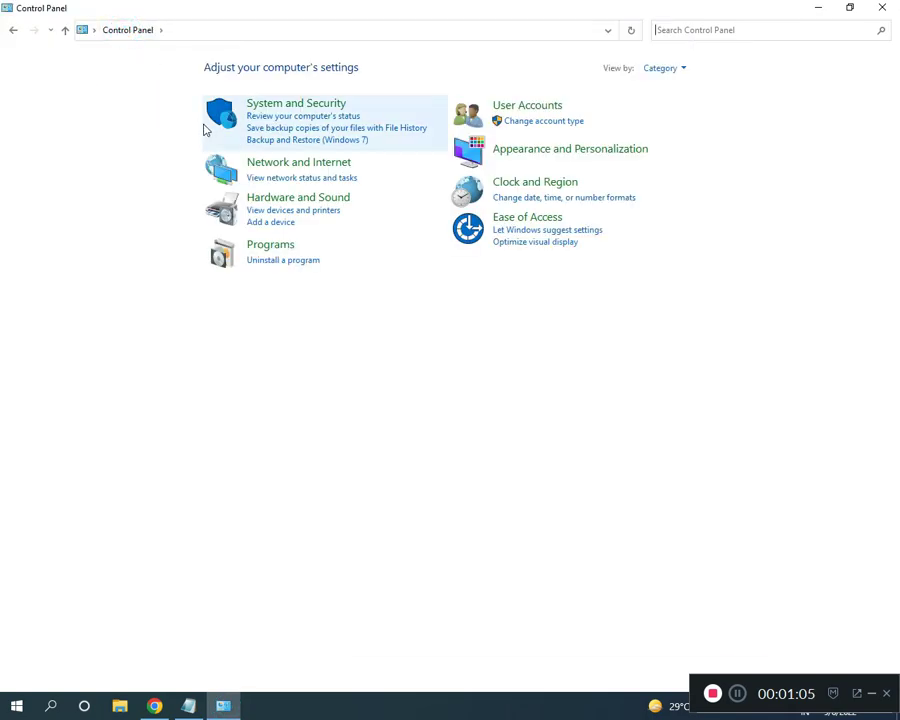
Step: Disable the Realtek Ethernet adapter in Network Connections via Network and Sharing Center
left_click(298, 161)
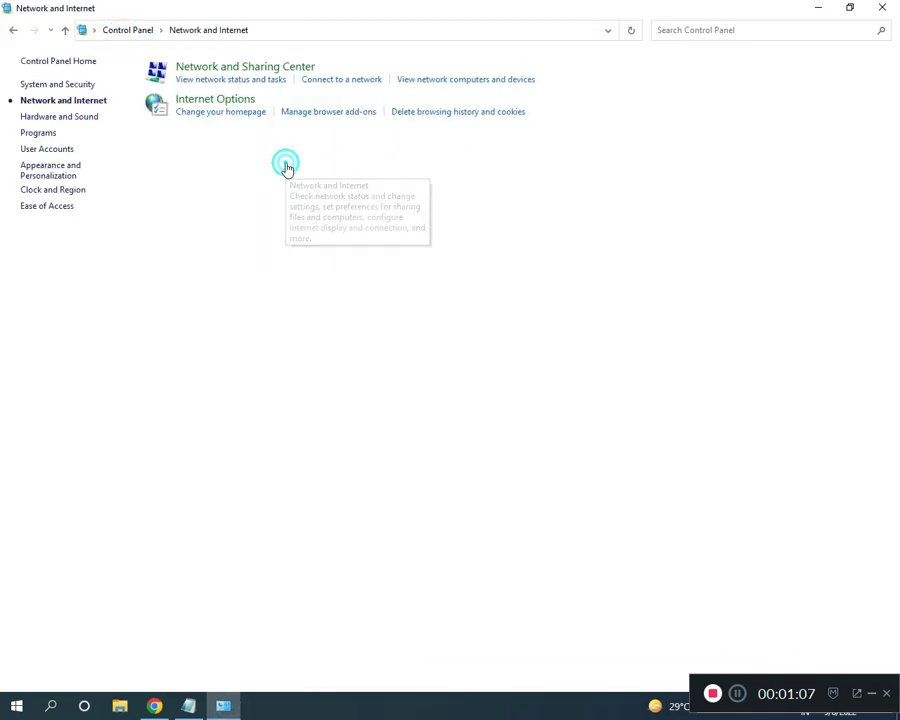
left_click(237, 66)
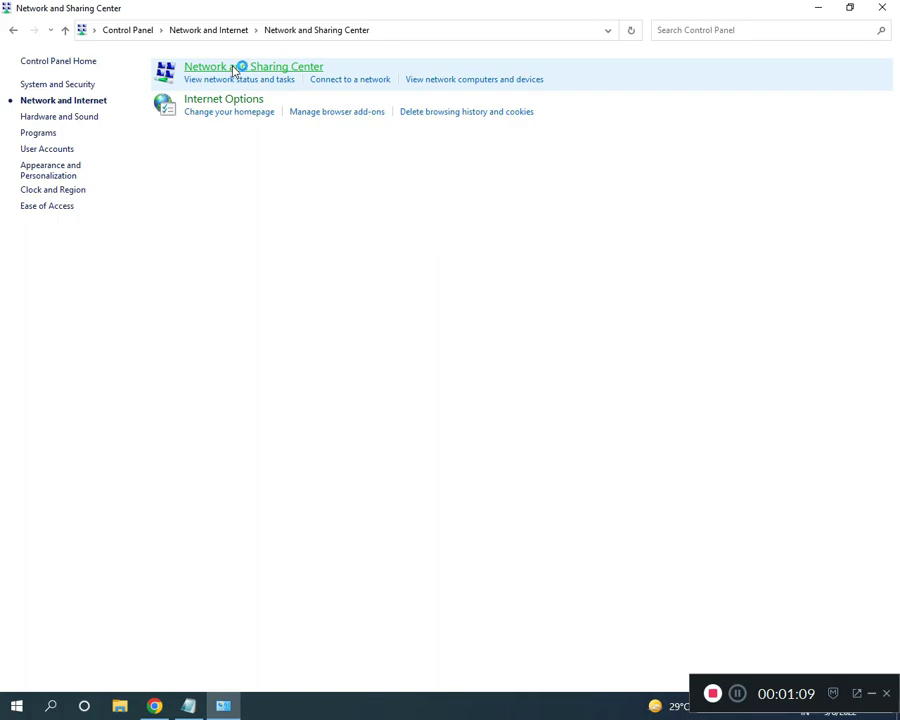
left_click(238, 64)
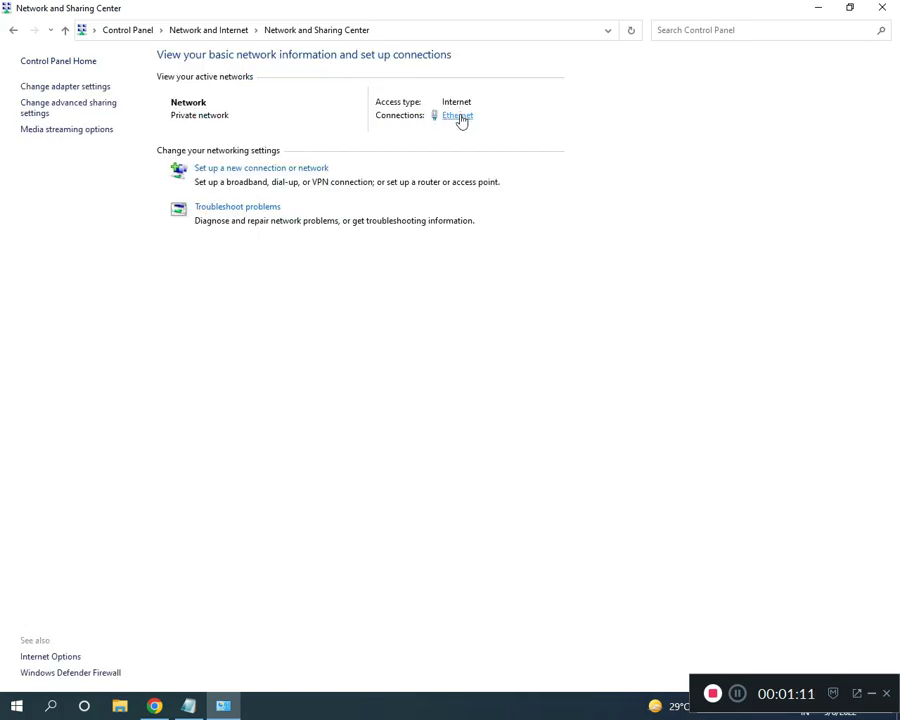
left_click(454, 116)
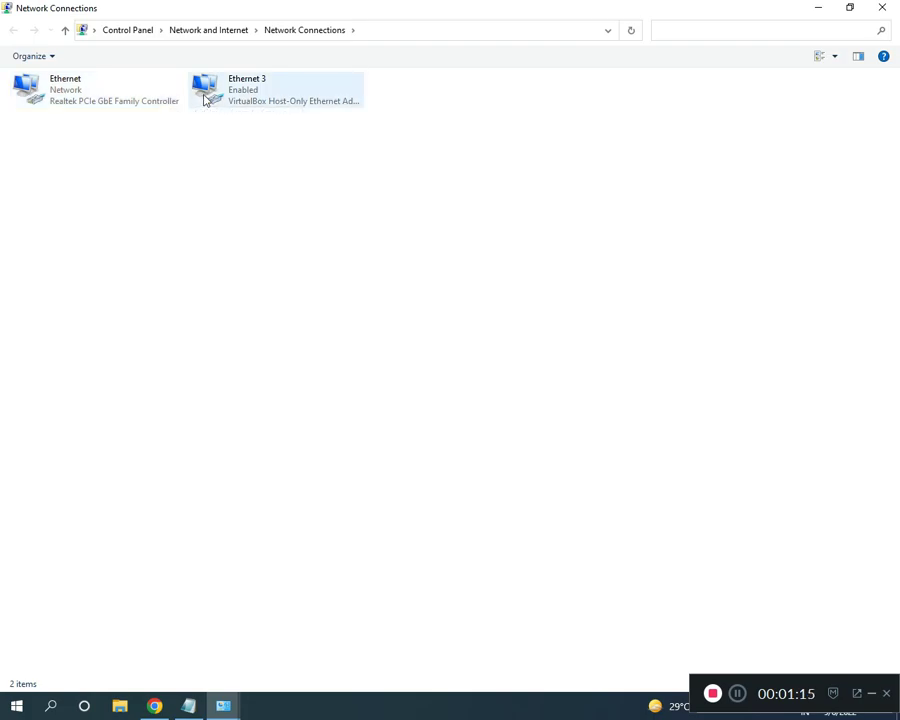
left_click(95, 90)
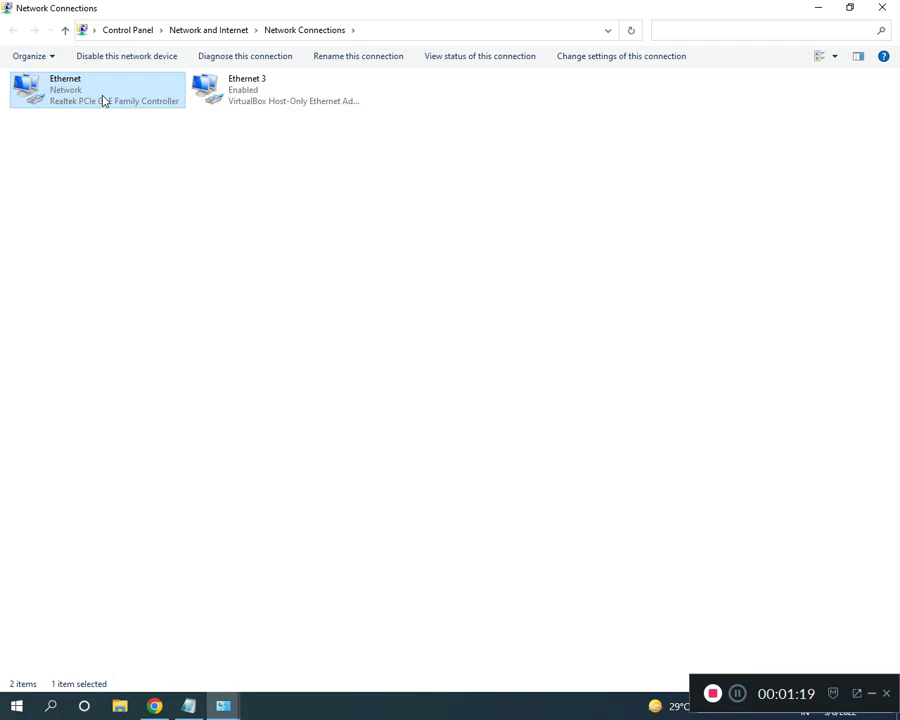
mouse_move(99, 104)
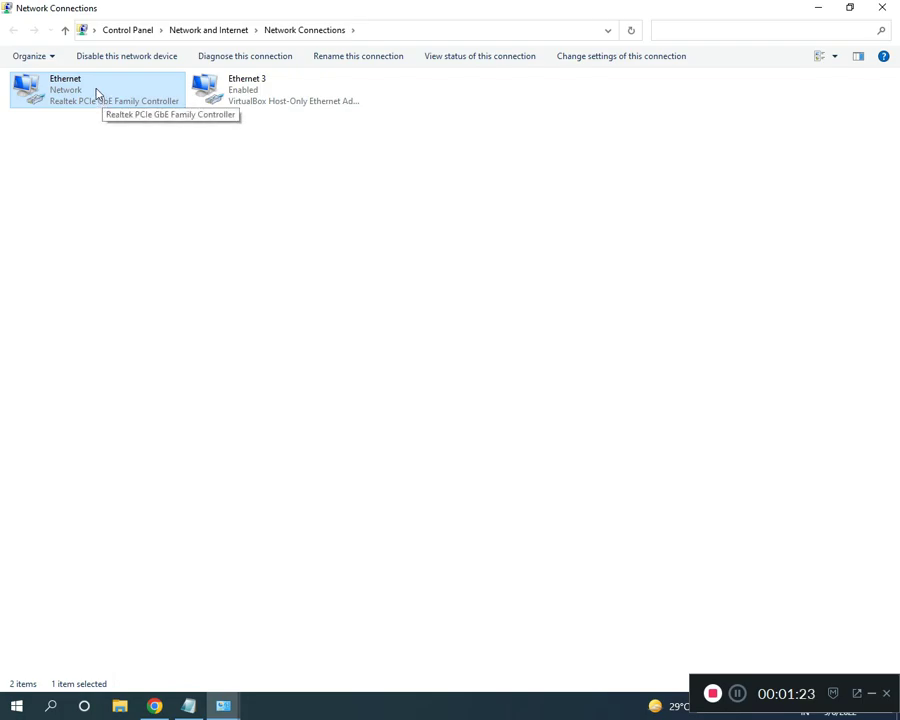
right_click(60, 95)
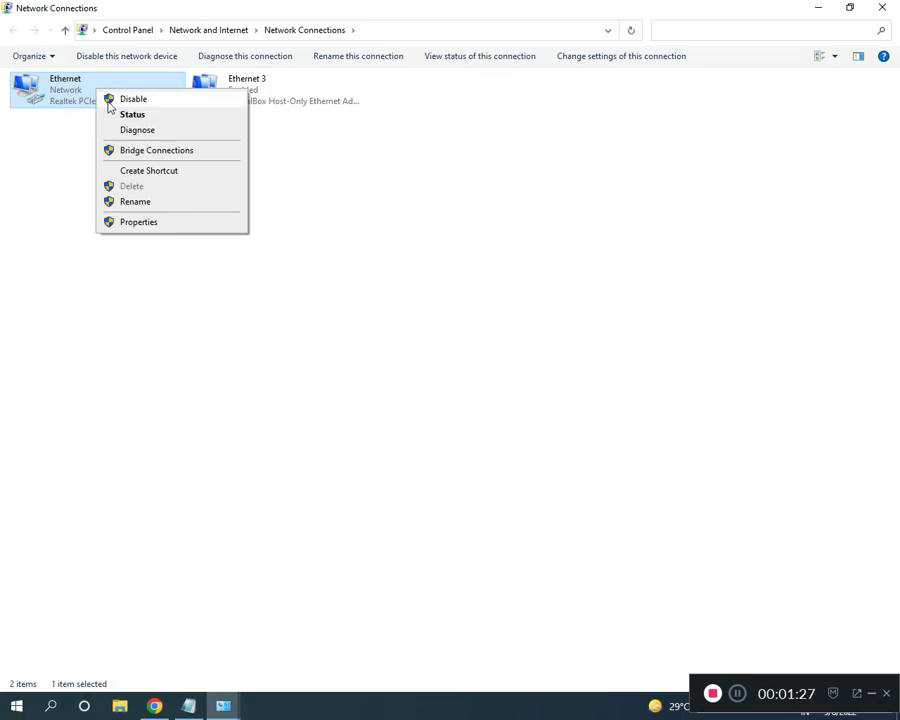
left_click(340, 596)
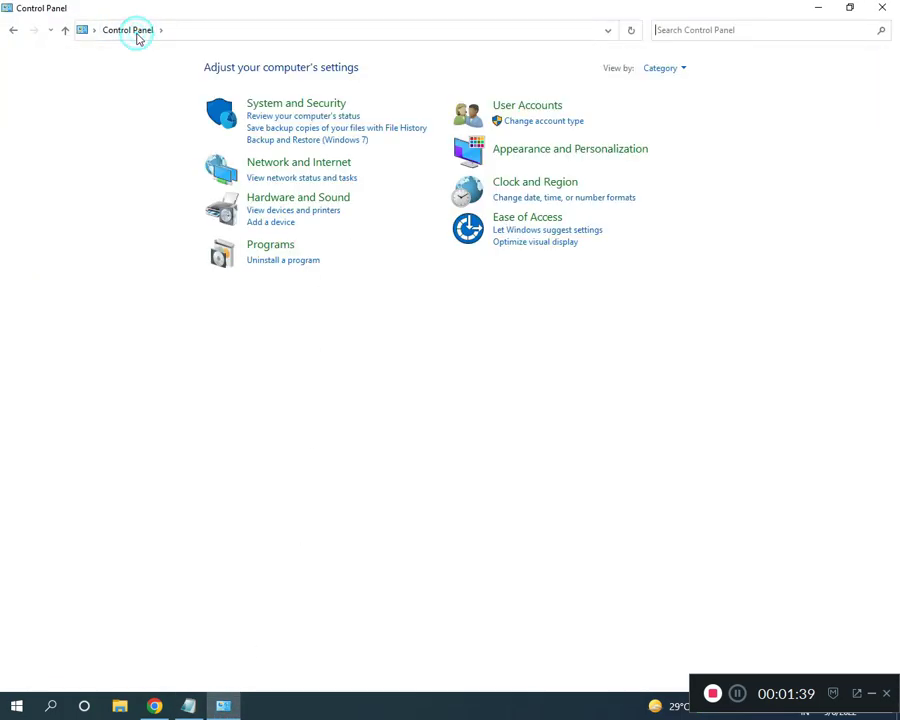
mouse_move(287, 107)
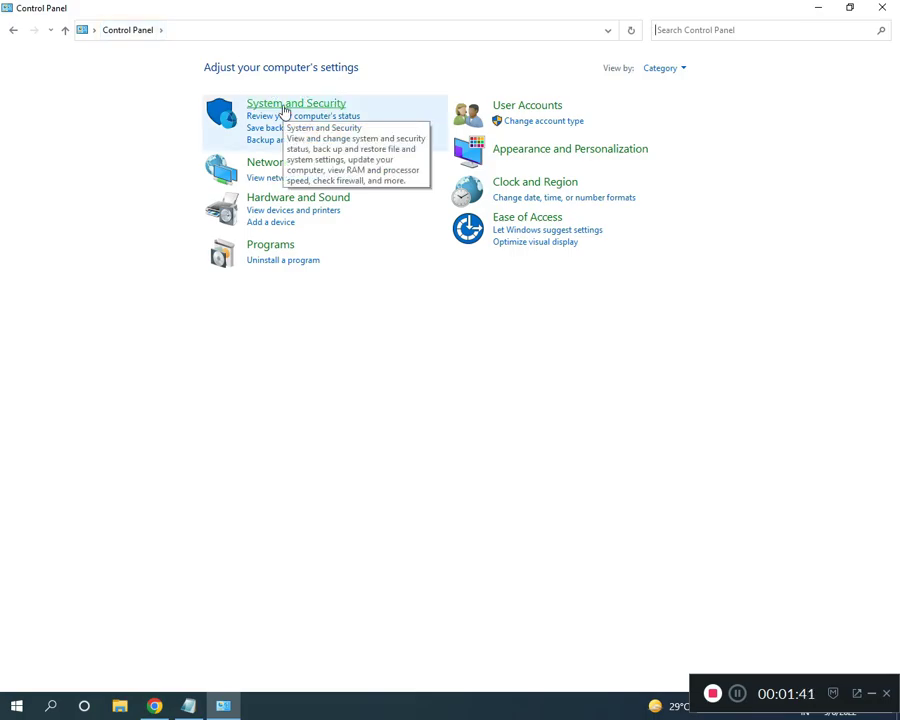
Step: Open Windows Defender Firewall's turn-on-or-off page under System and Security
left_click(273, 103)
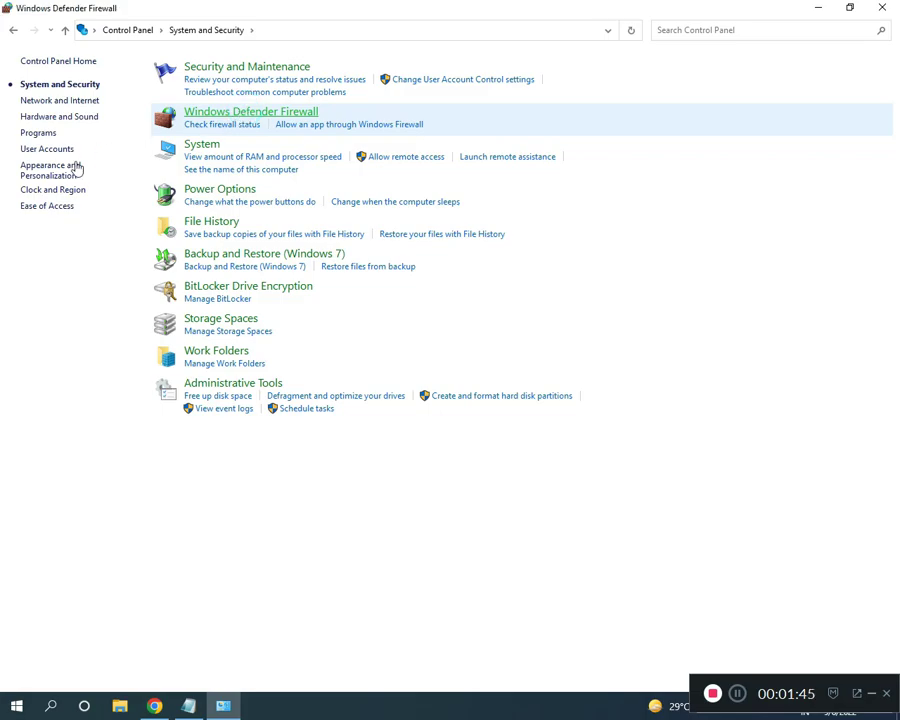
left_click(249, 110)
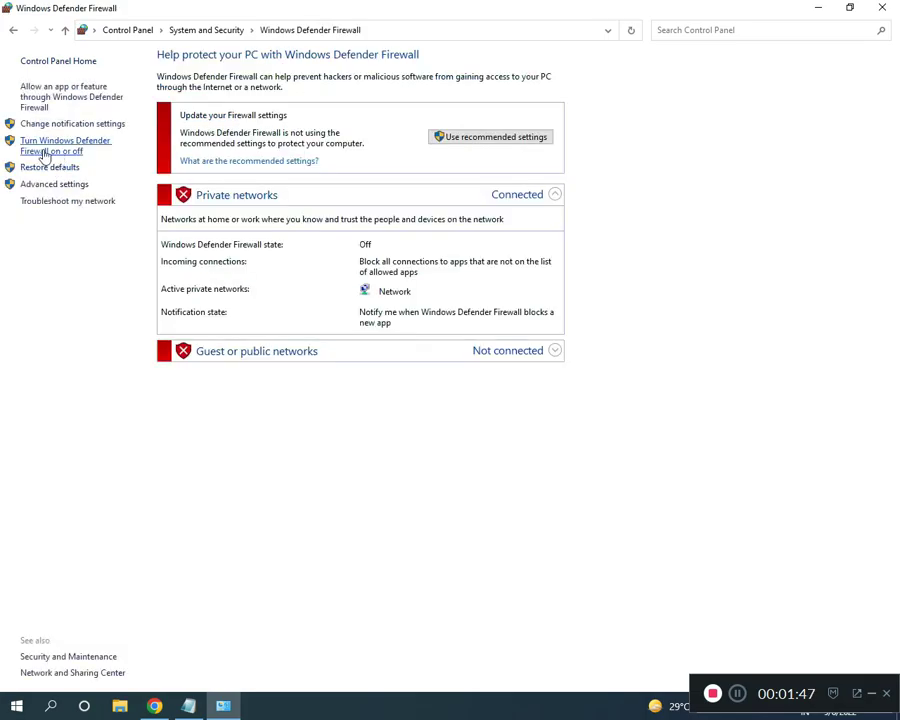
left_click(65, 145)
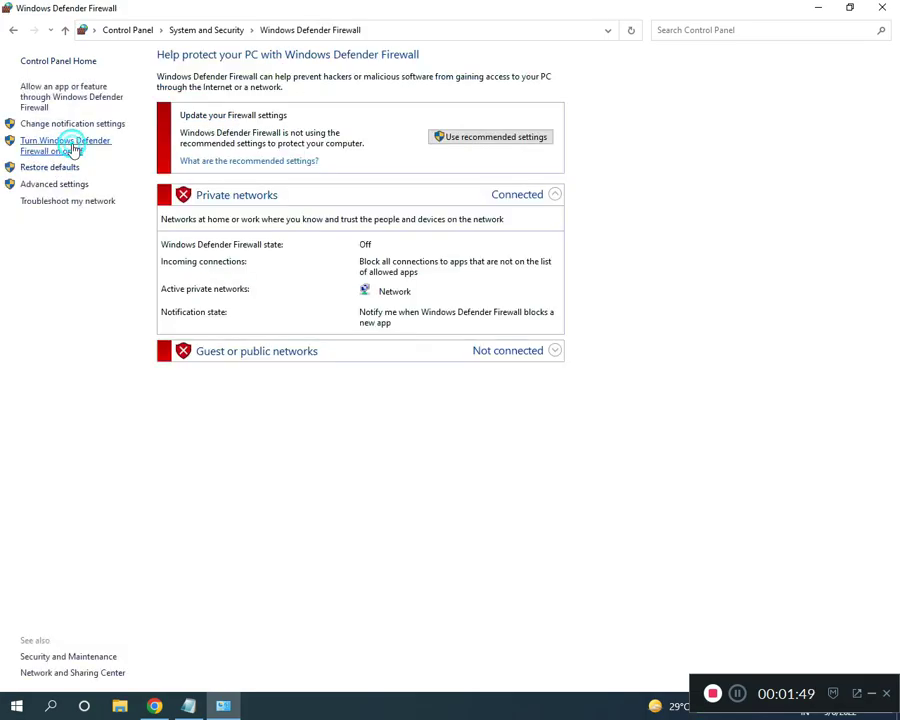
left_click(60, 138)
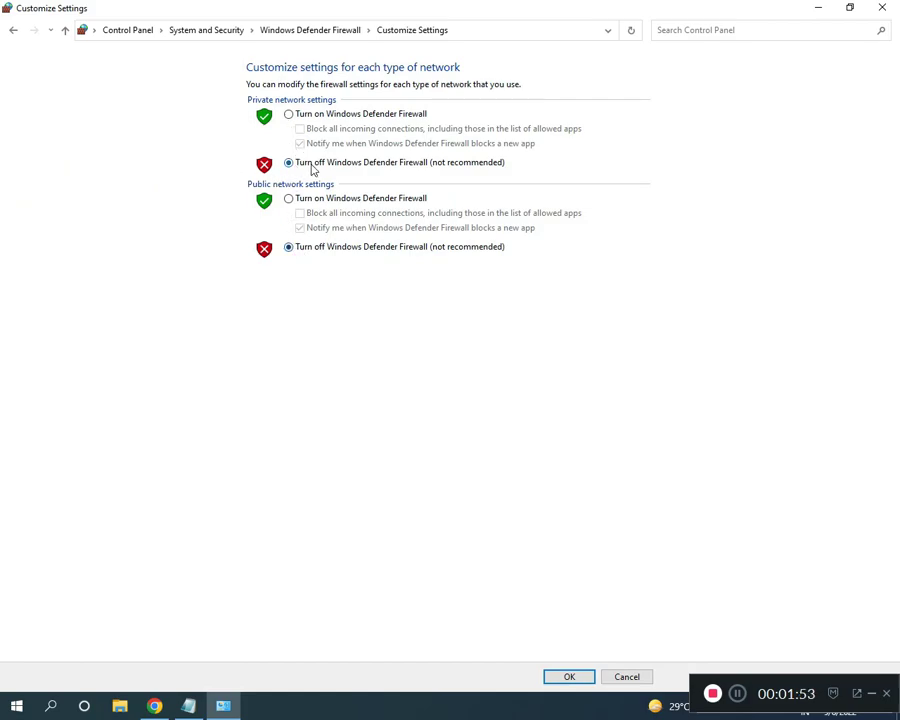
mouse_move(362, 544)
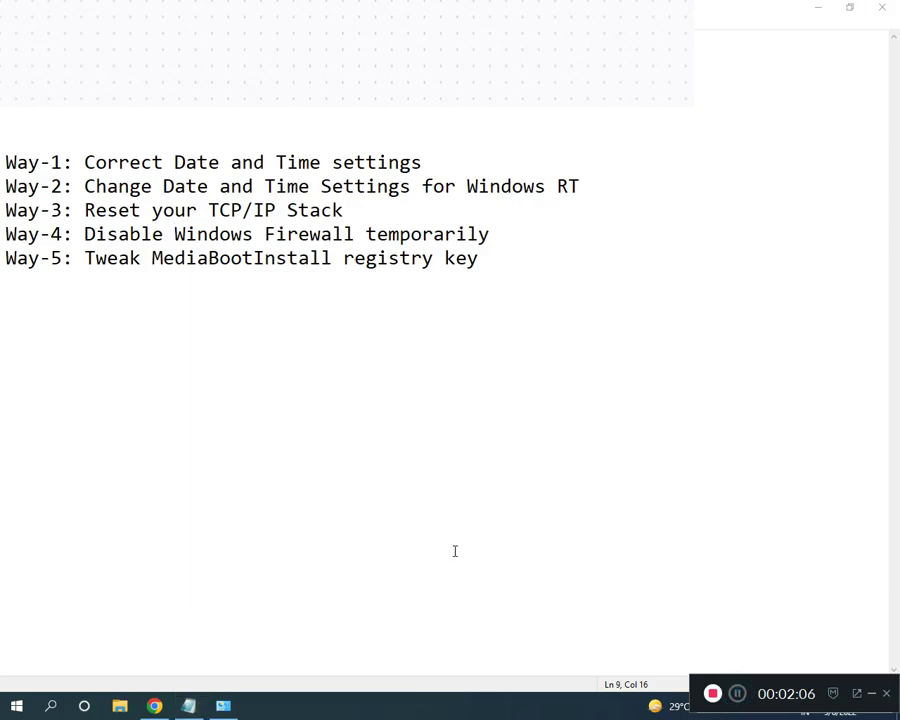
Step: Launch Registry Editor by entering 'regedit' in the Run dialog
type("RUN")
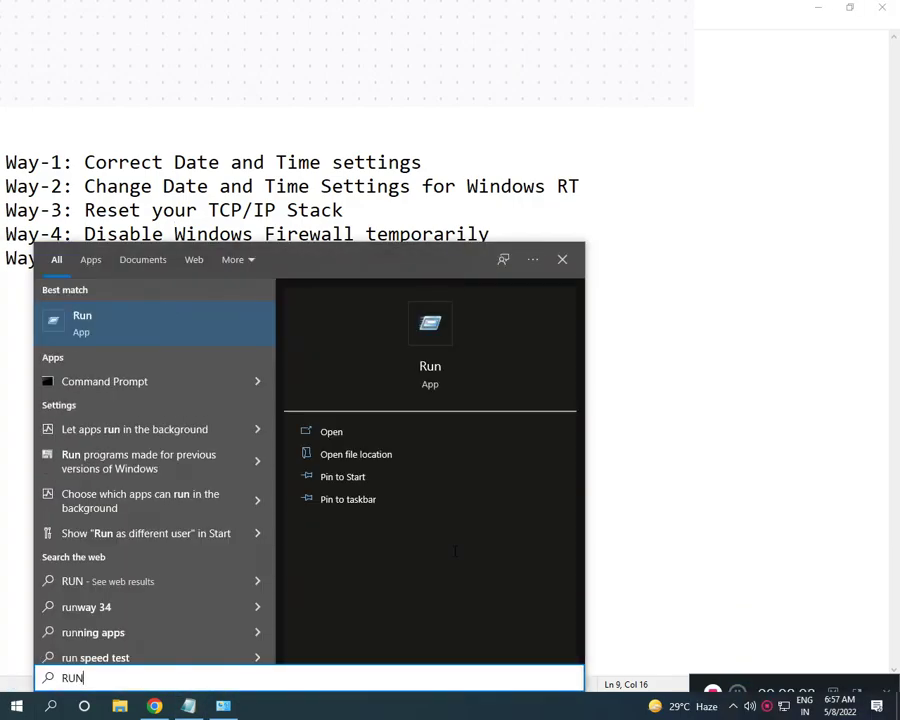
left_click(82, 322)
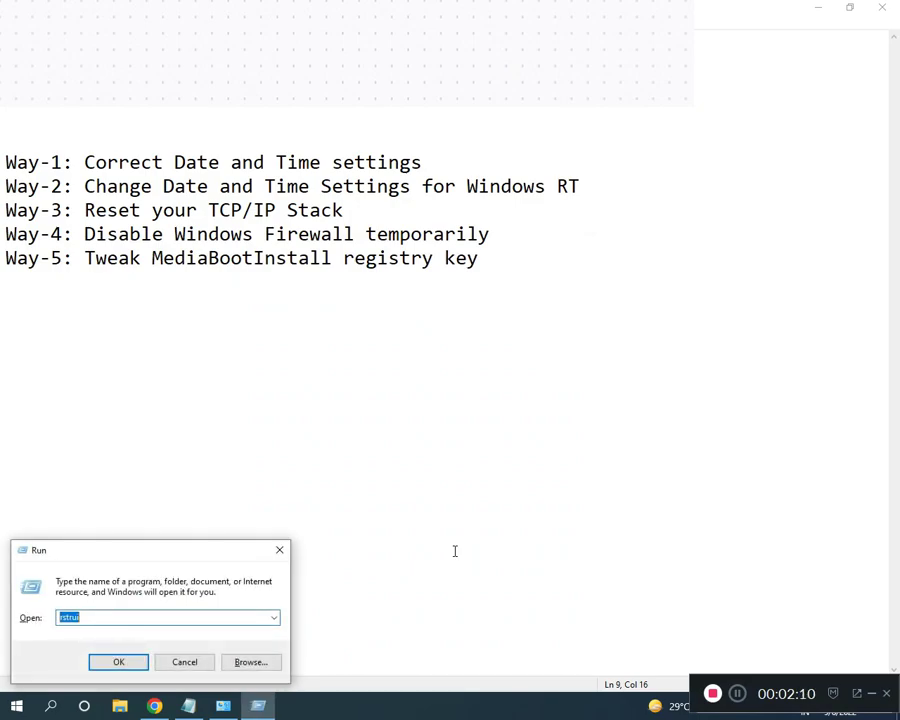
type("regedit")
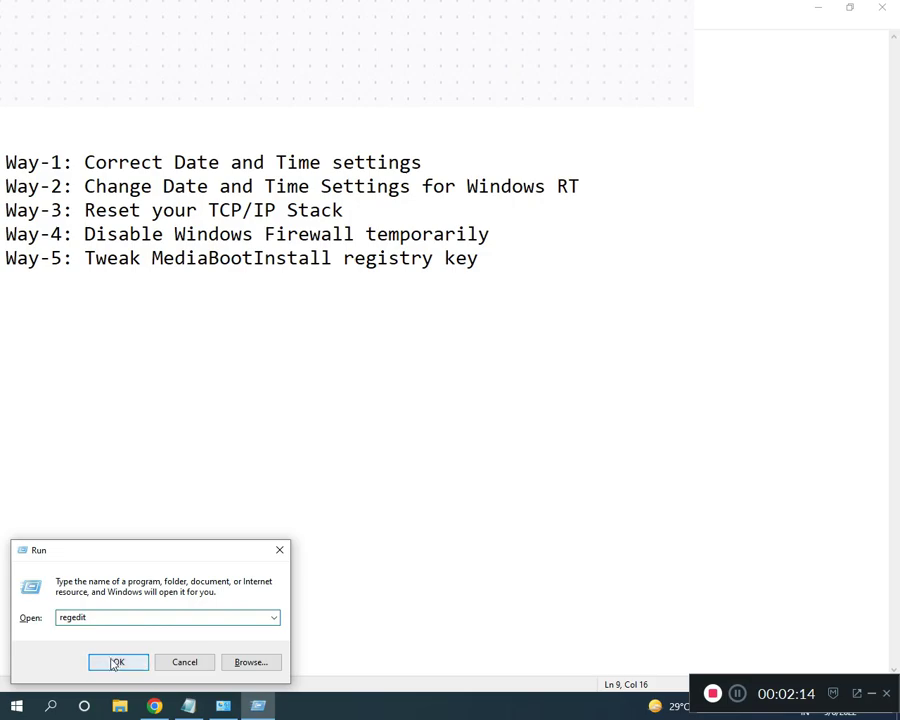
left_click(117, 662)
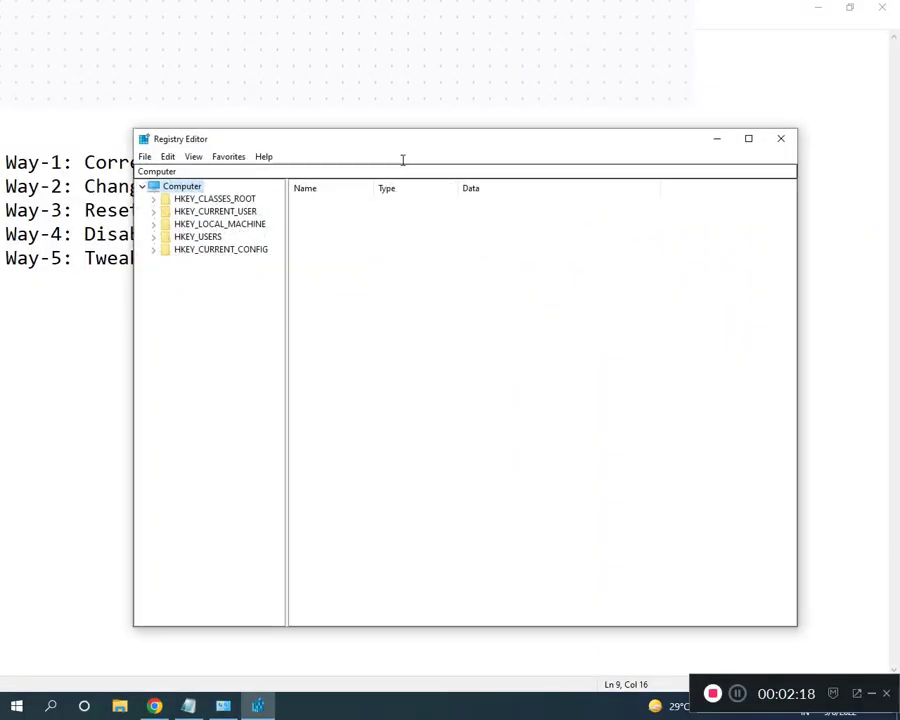
Step: Maximize Registry Editor and drill down from HKEY_LOCAL_MACHINE\SOFTWARE to the Setup\OOBE key
left_click(746, 140)
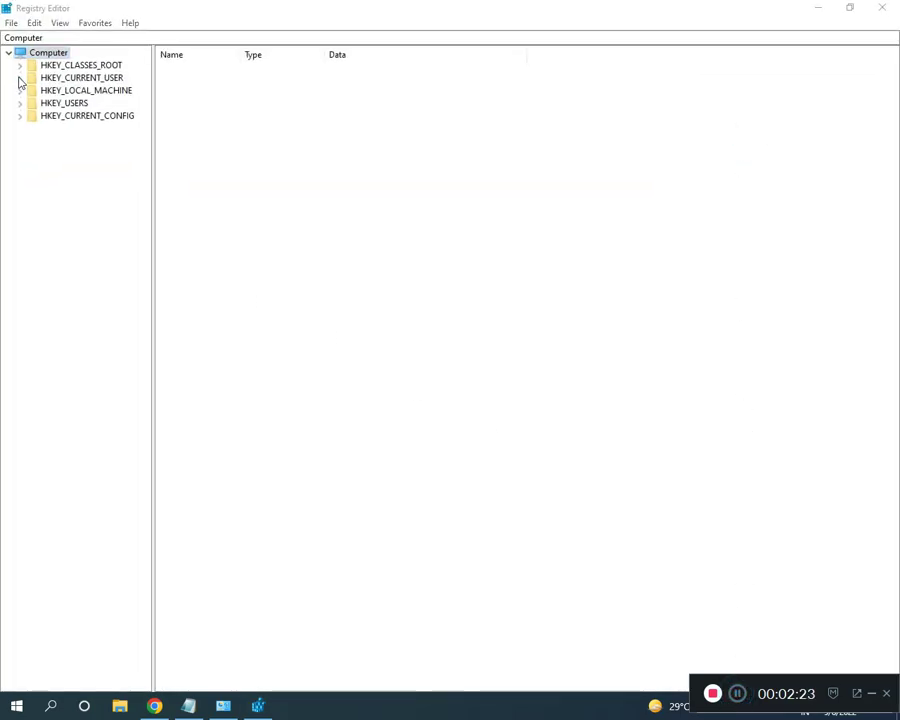
left_click(22, 90)
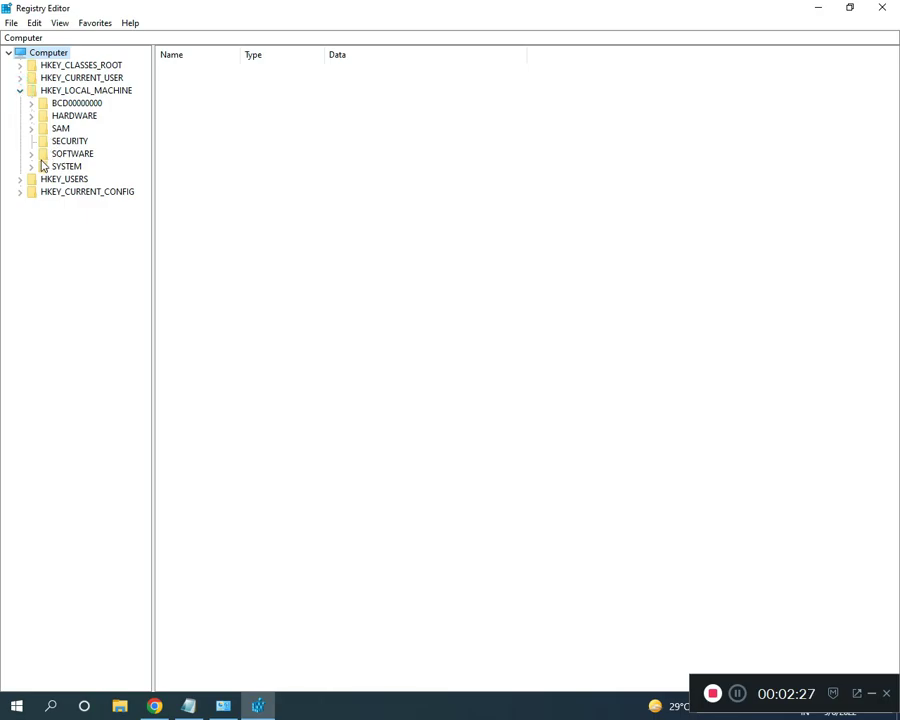
left_click(30, 153)
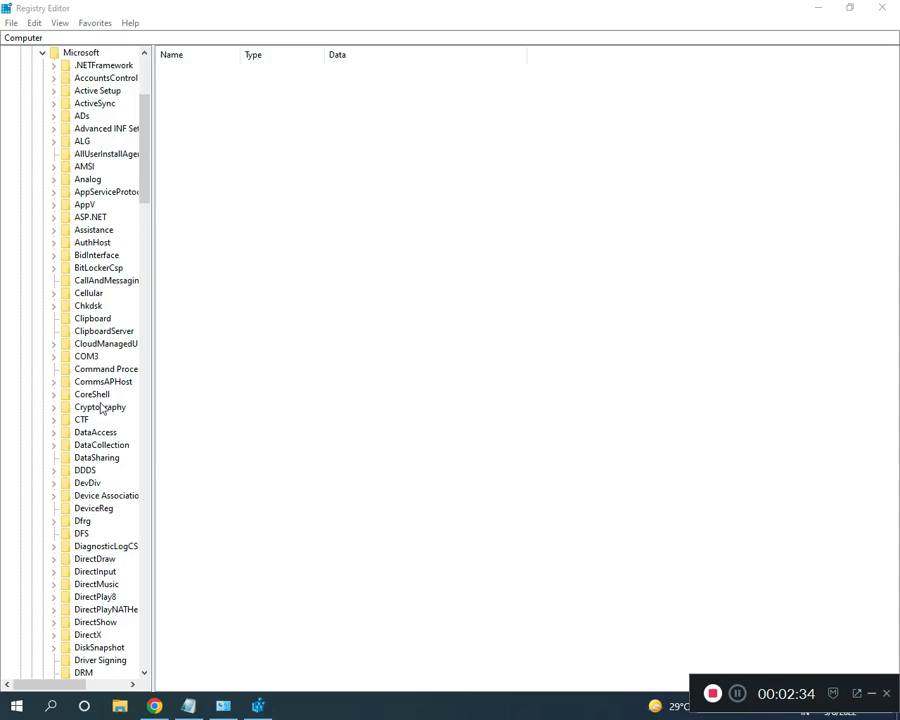
scroll("down", 3)
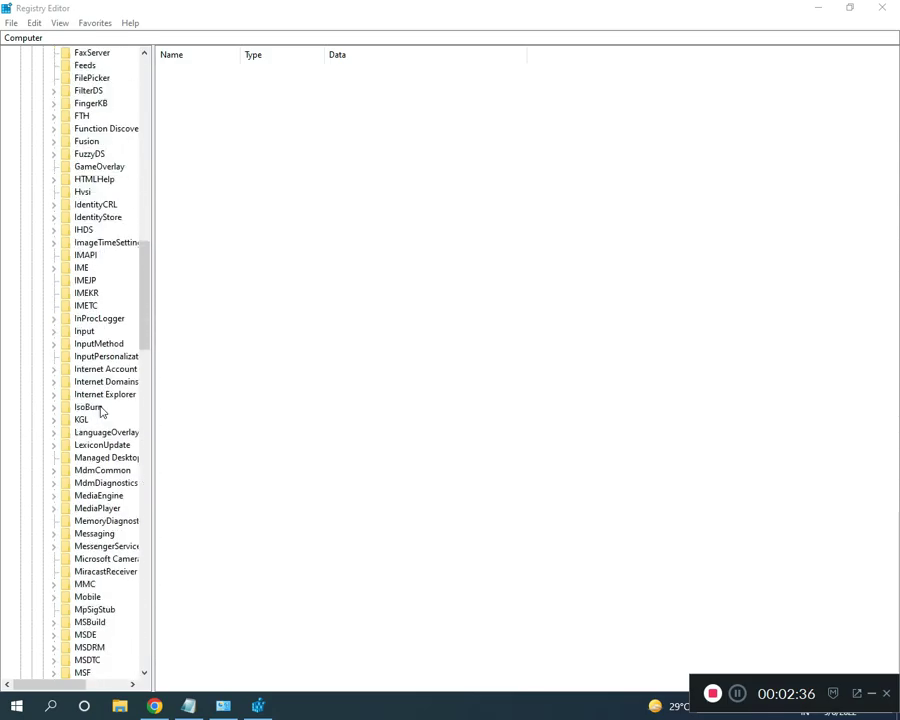
scroll("down", 3)
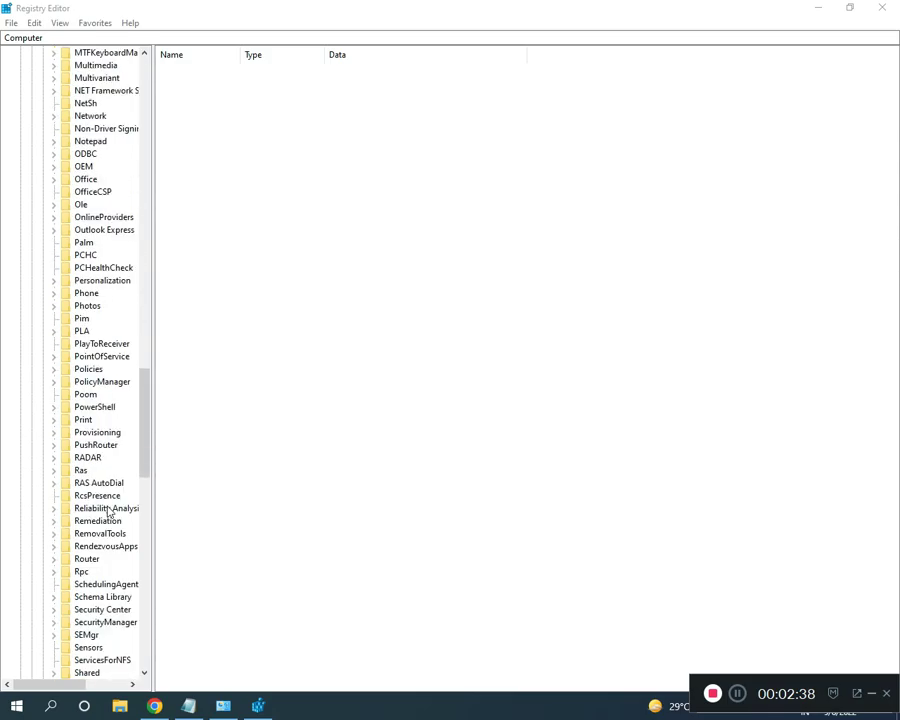
scroll("down", 3)
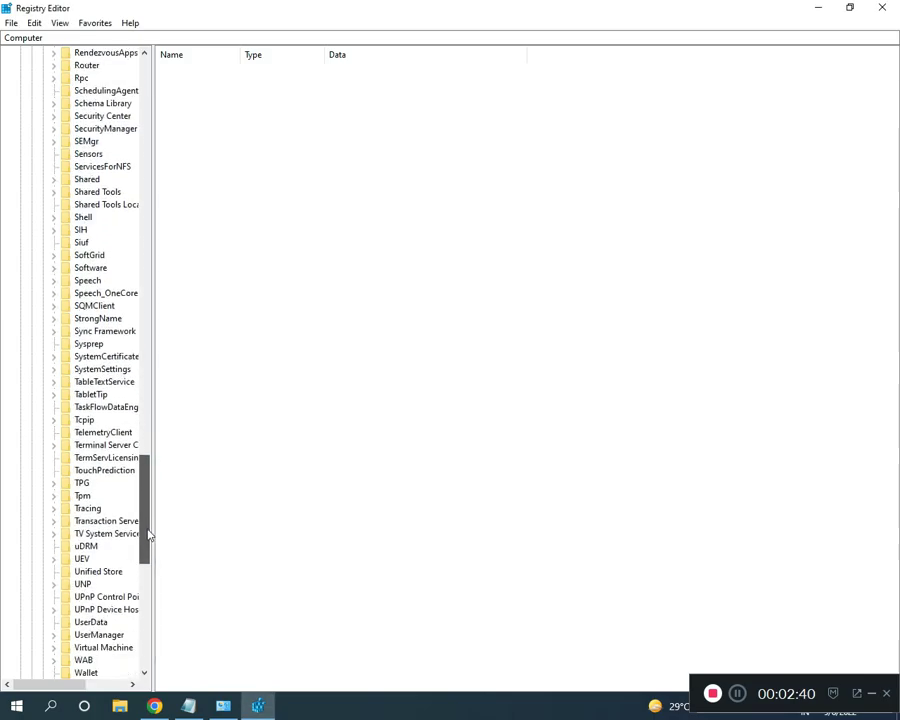
scroll("down", 3)
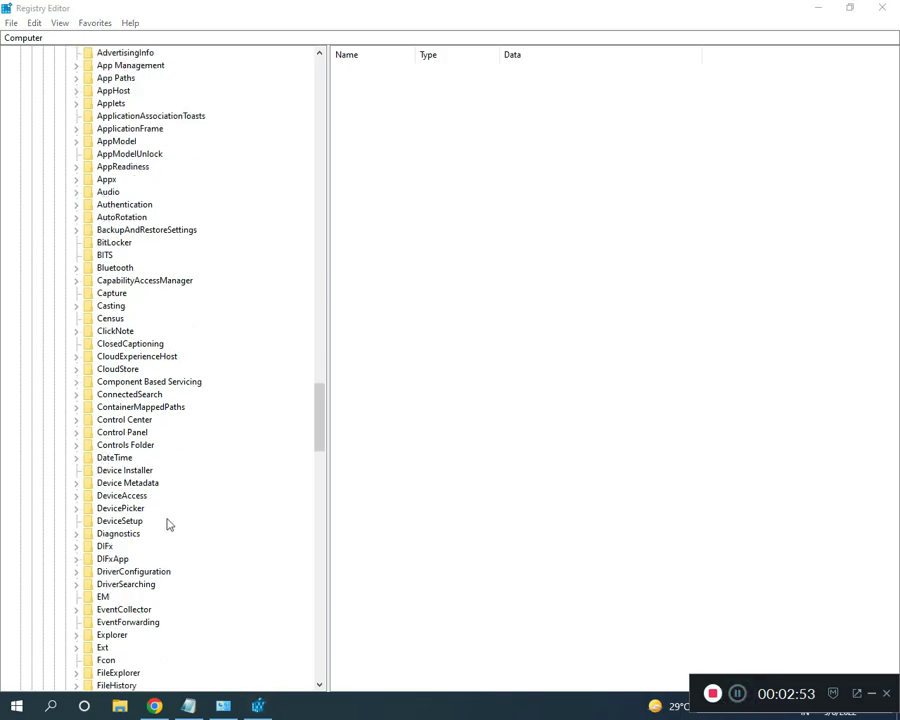
scroll("down", 3)
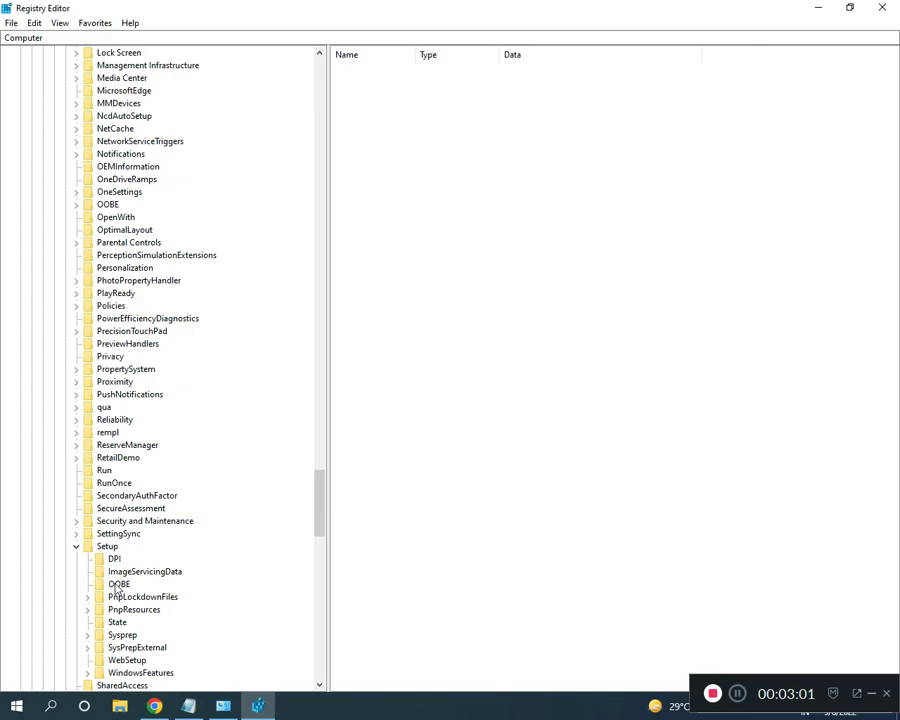
left_click(114, 583)
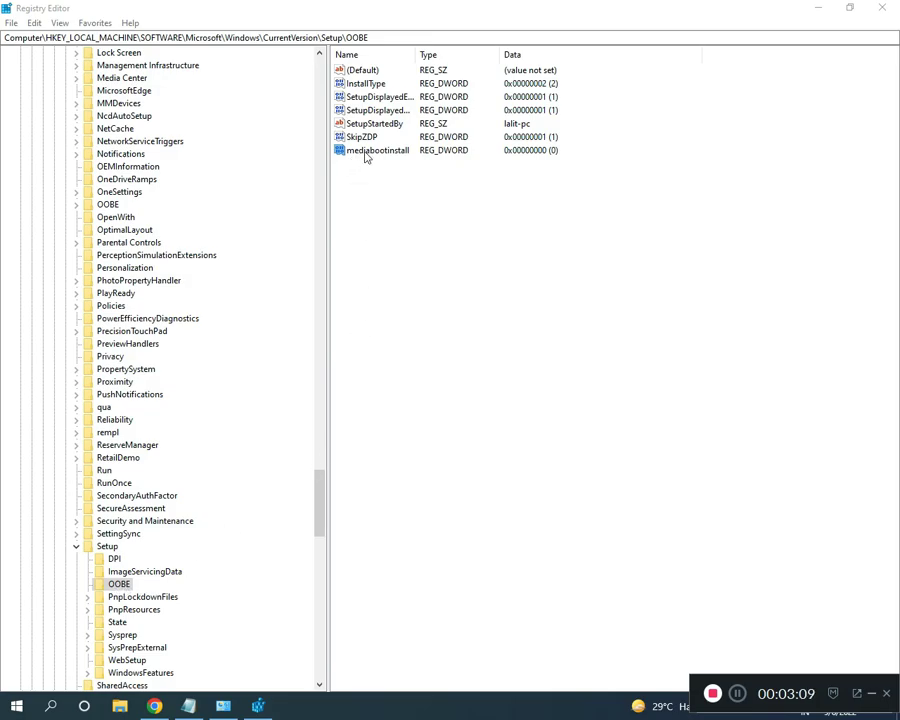
Step: Change the mediabootinstall value data to 0 and confirm
double_click(374, 150)
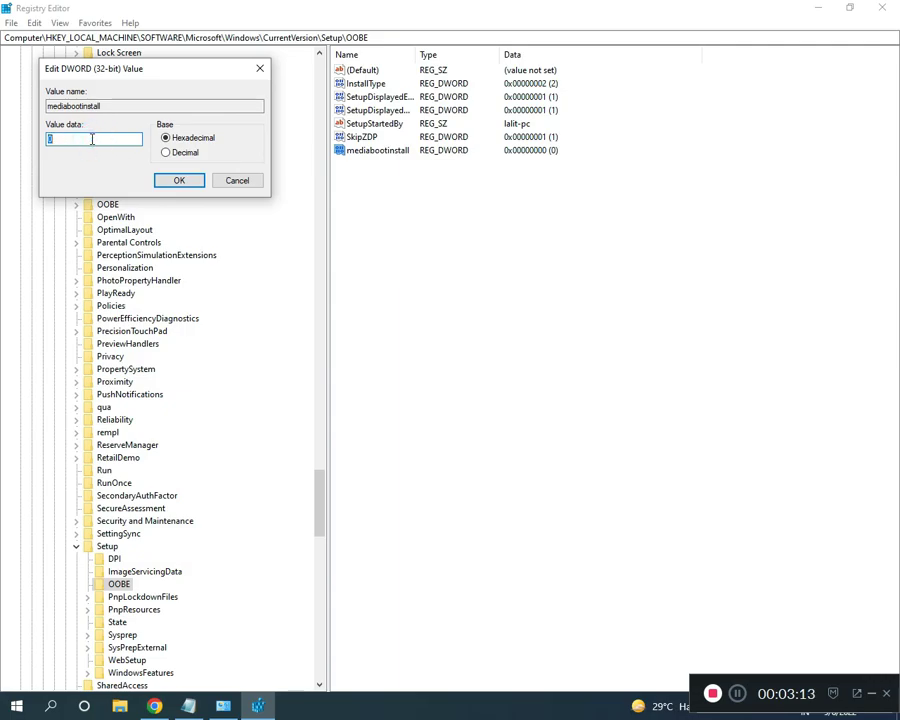
left_click(179, 180)
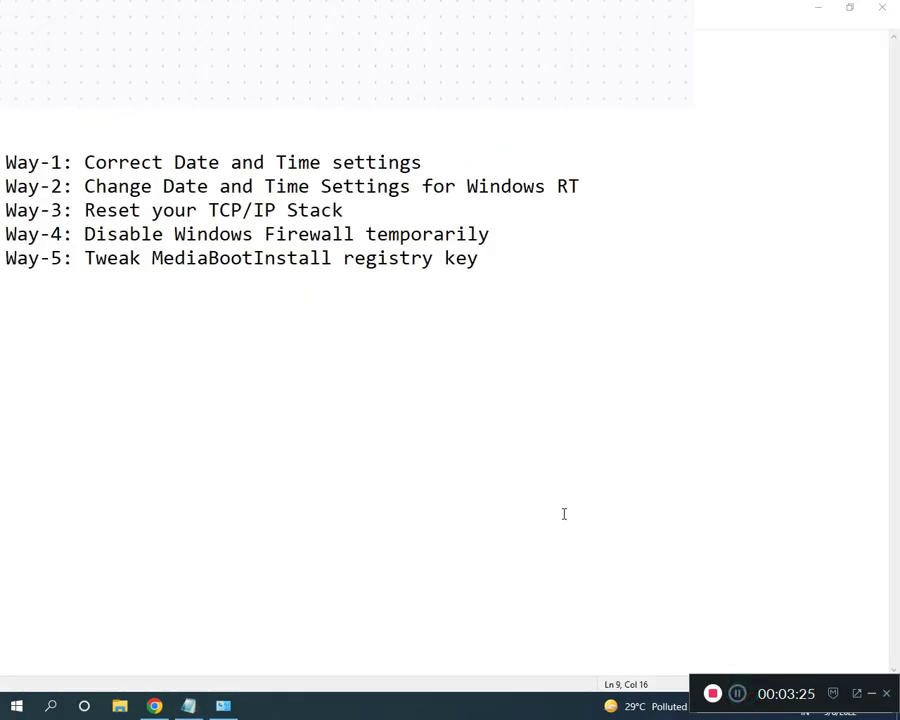
Step: Search for 'cmd' and run Command Prompt as administrator
type("cmd")
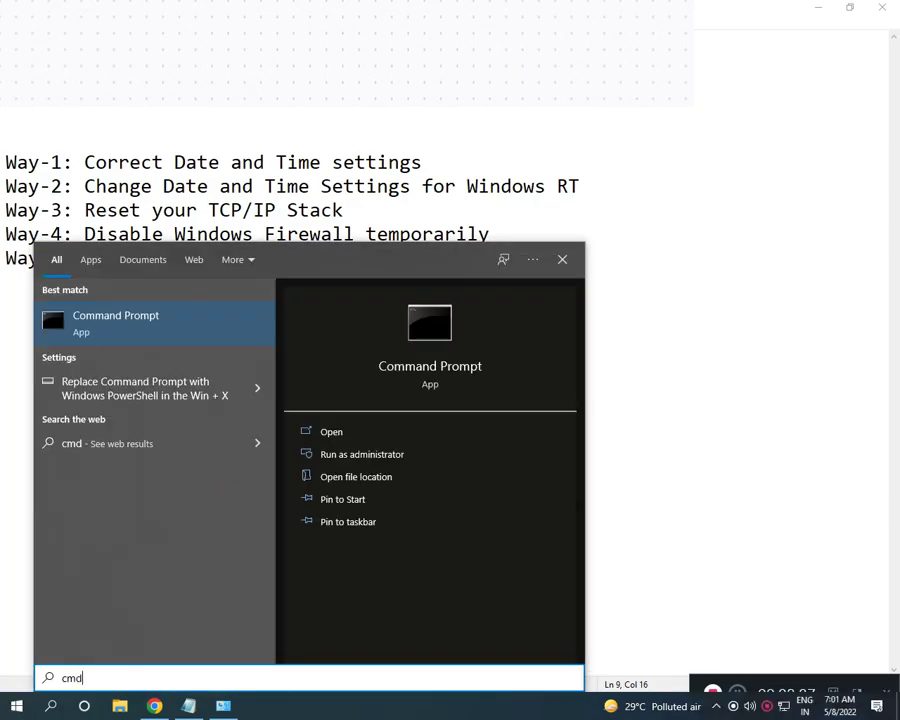
right_click(115, 322)
type("slmgr /rearm")
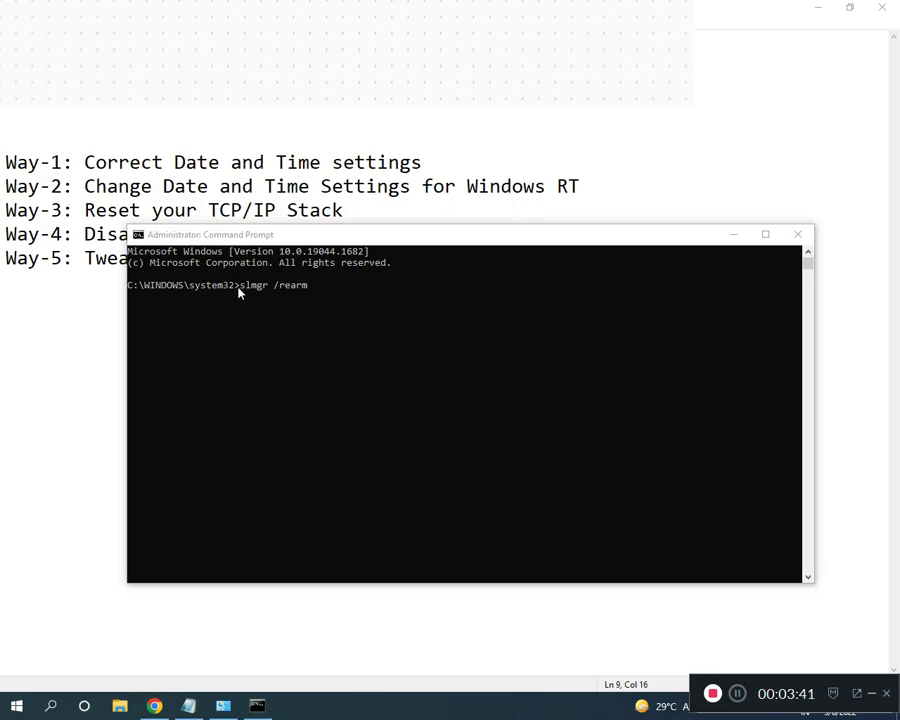
mouse_move(272, 290)
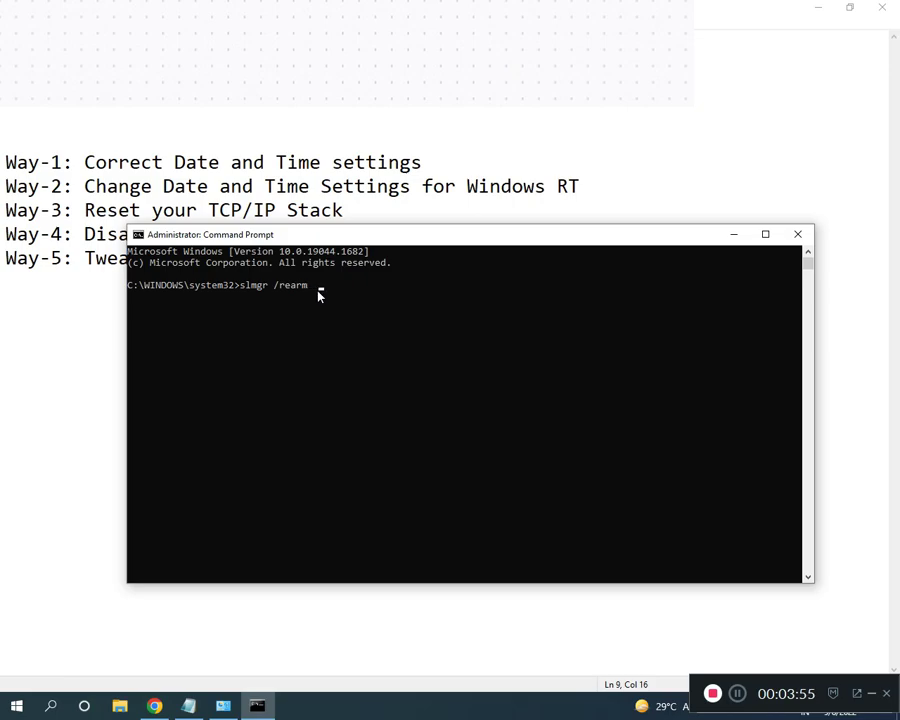
Step: Run slmgr /rearm, dismiss the success message, and minimize Command Prompt
key("Backspace")
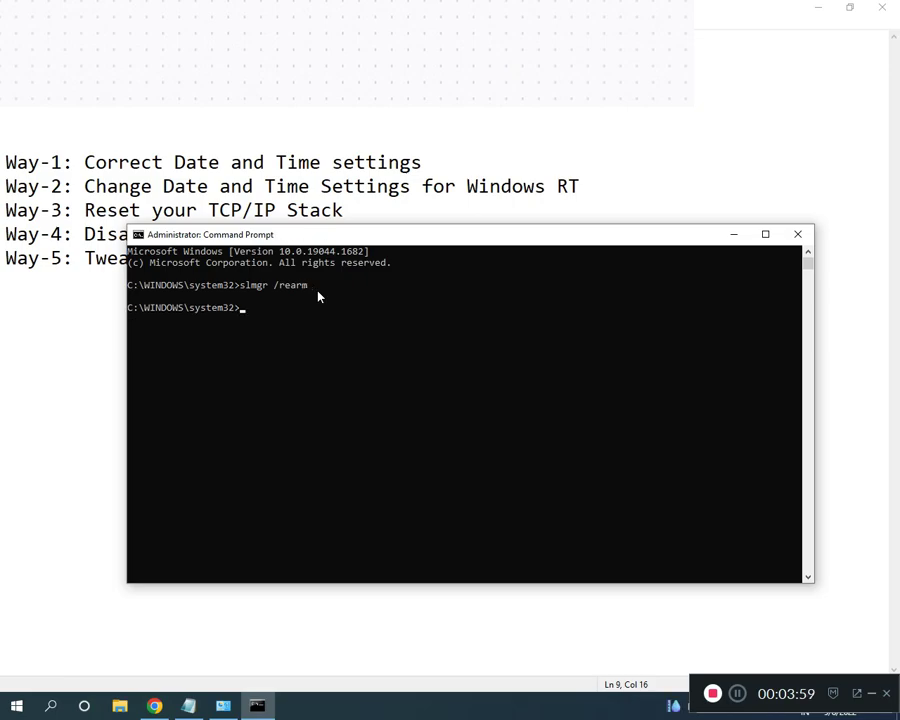
key("Enter")
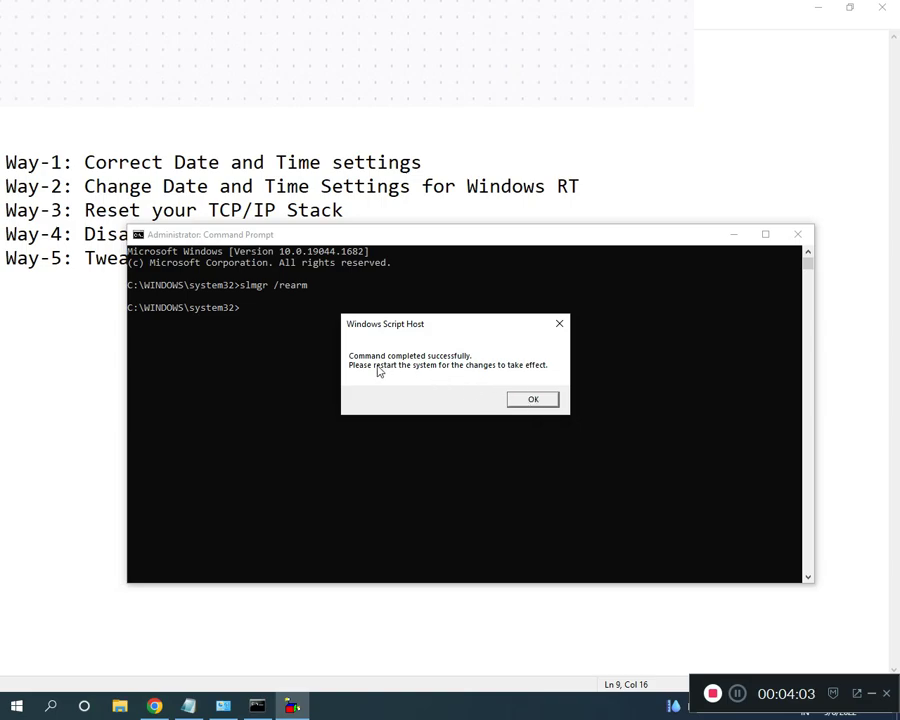
mouse_move(440, 376)
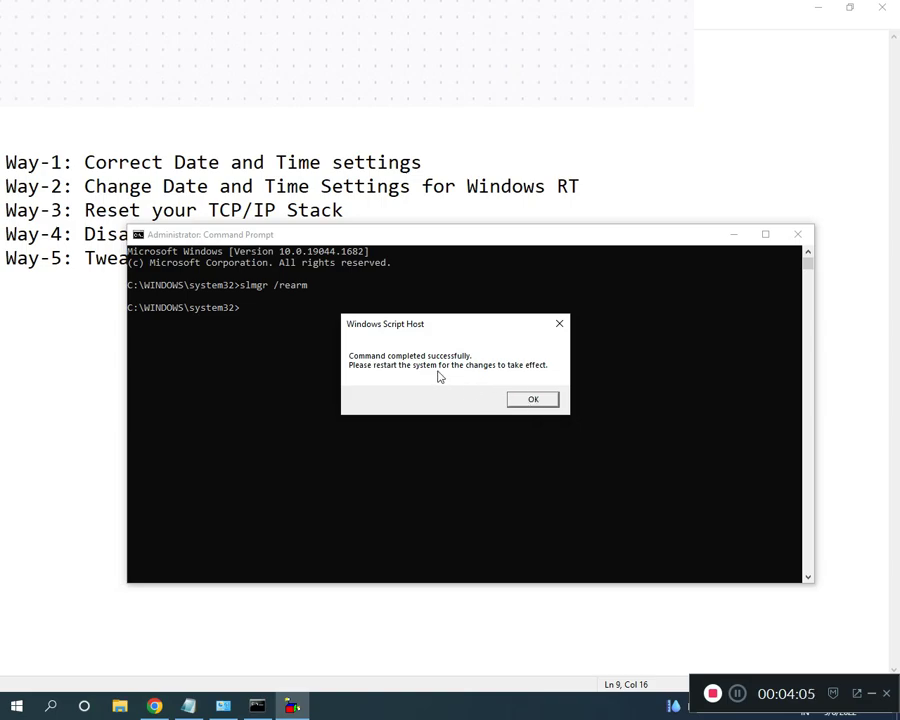
left_click(533, 399)
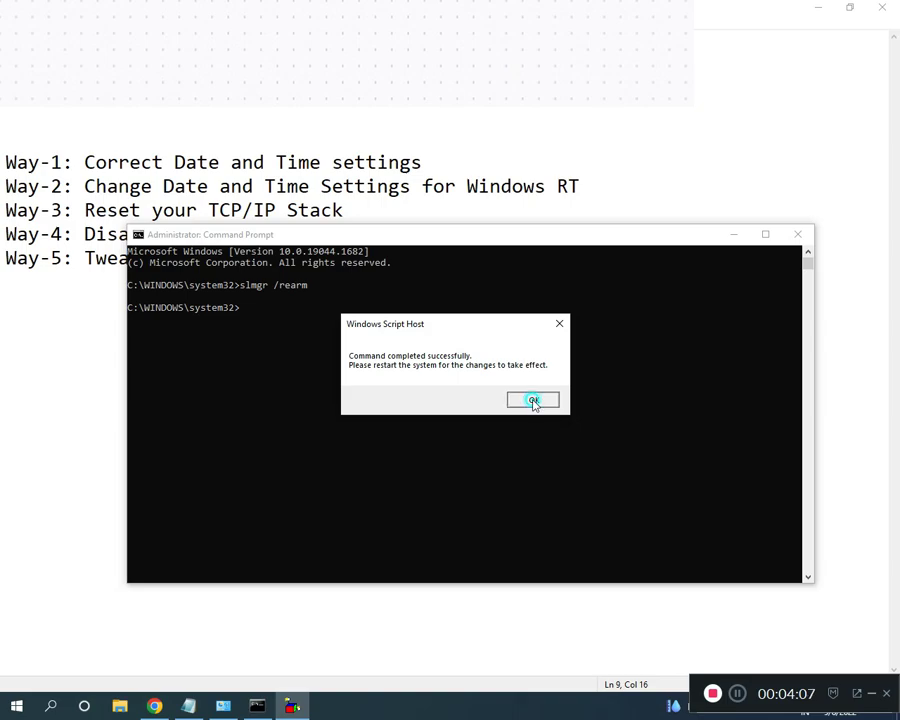
left_click(533, 400)
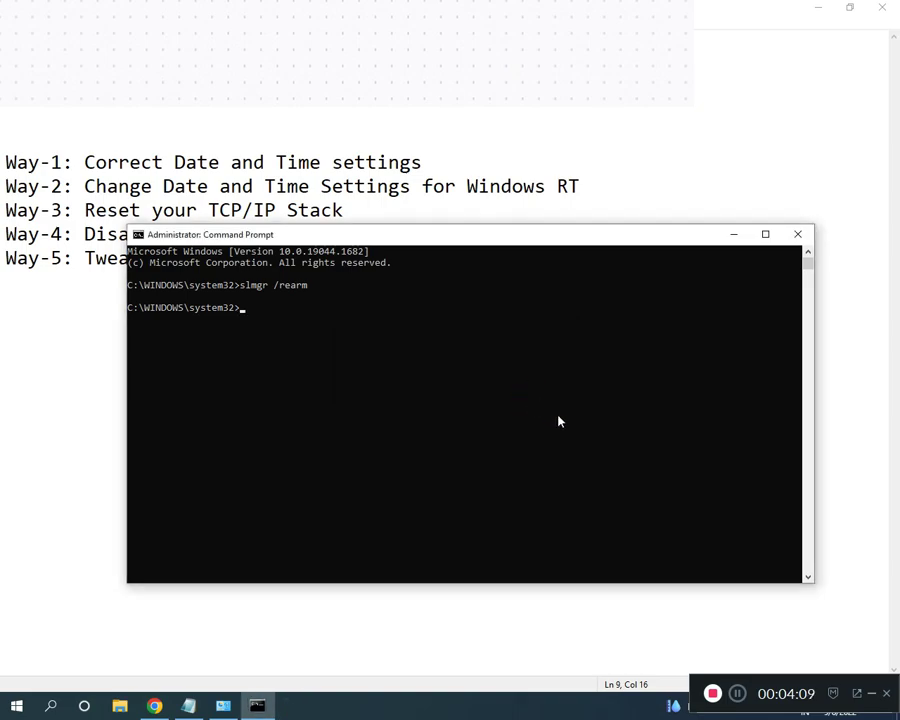
mouse_move(732, 237)
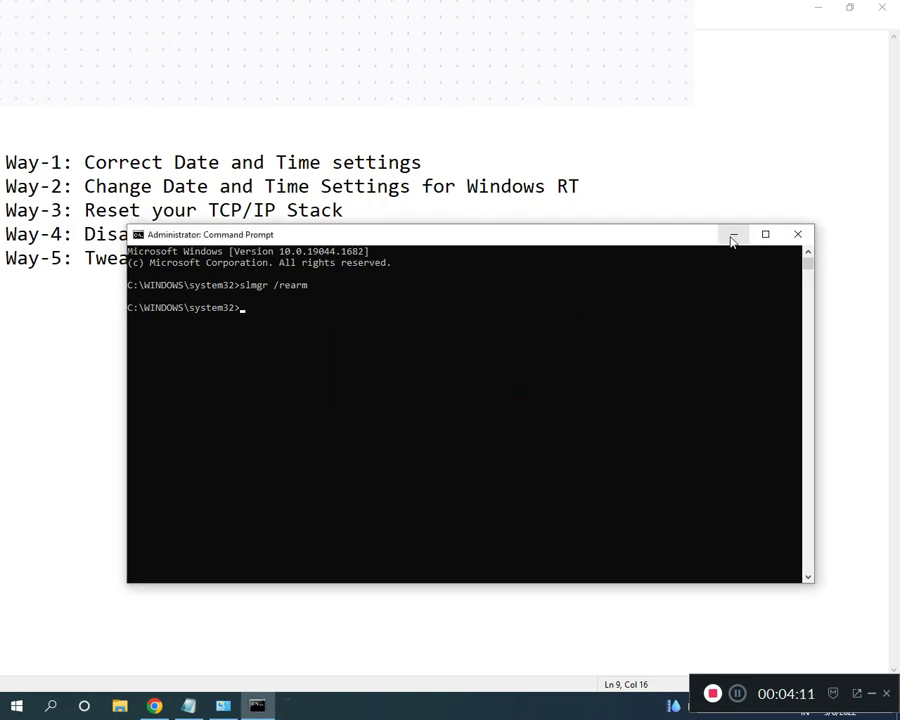
left_click(733, 234)
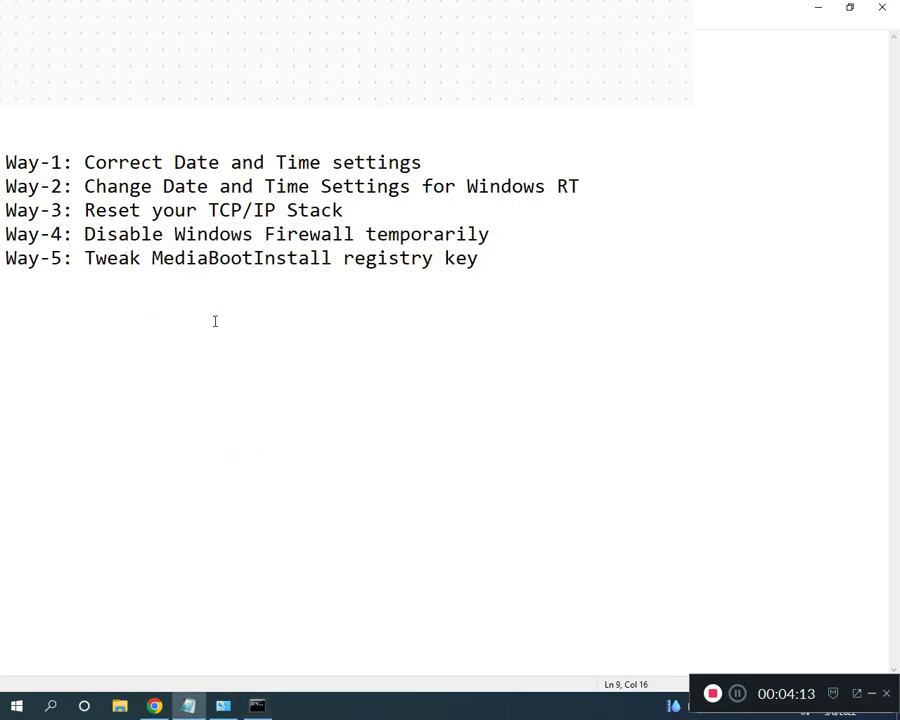